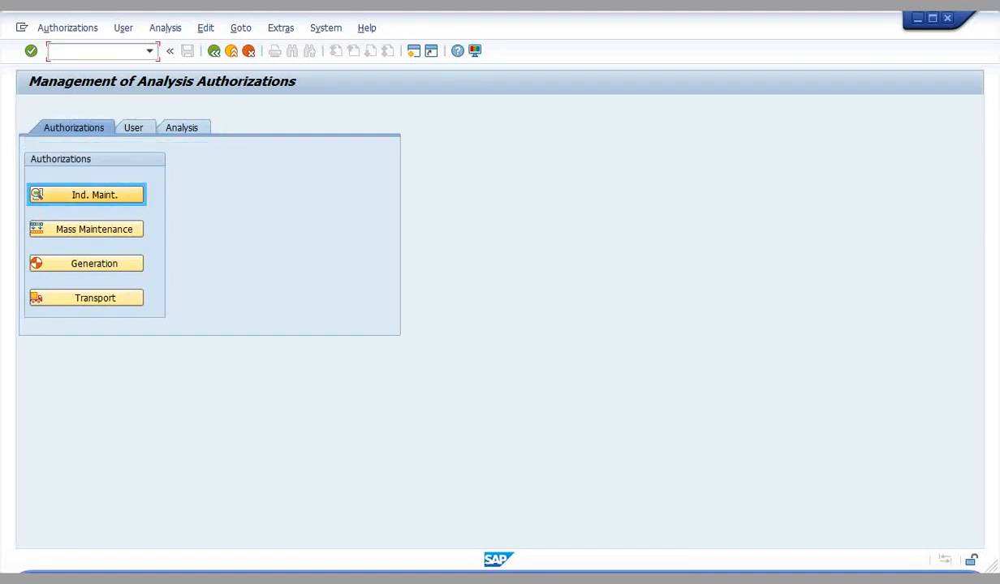
{"action": "mouse_move", "coordinate": [68, 208]}
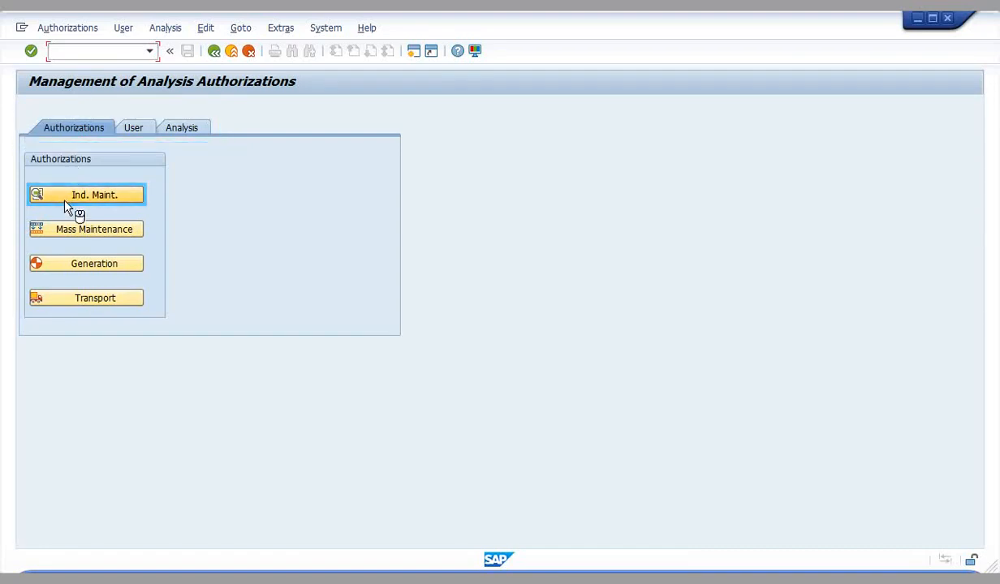
Step: Open analysis authorization JP_AUTH4 in change mode via individual maintenance
{"action": "left_click", "coordinate": [94, 195]}
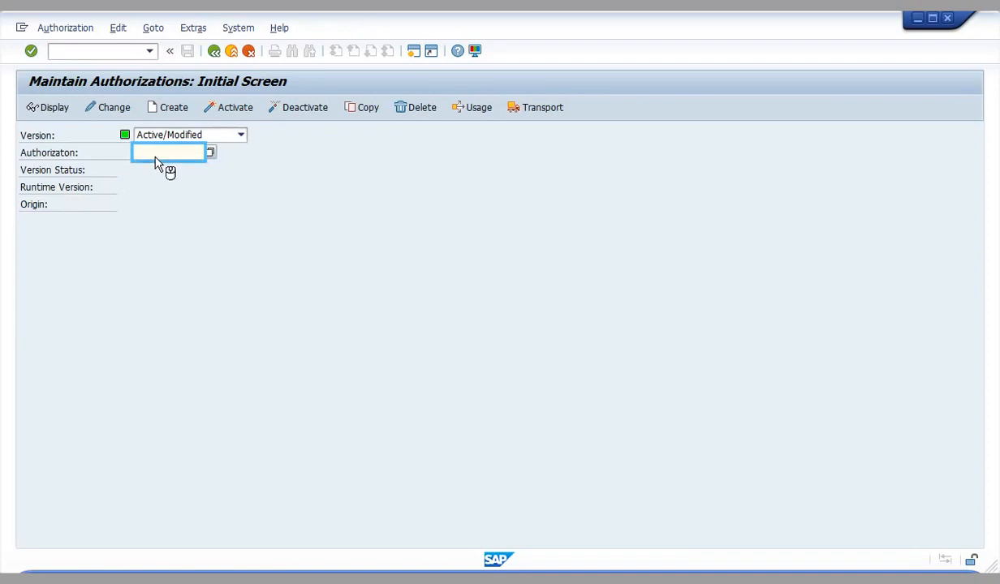
{"action": "type", "text": "JP_AUTH4"}
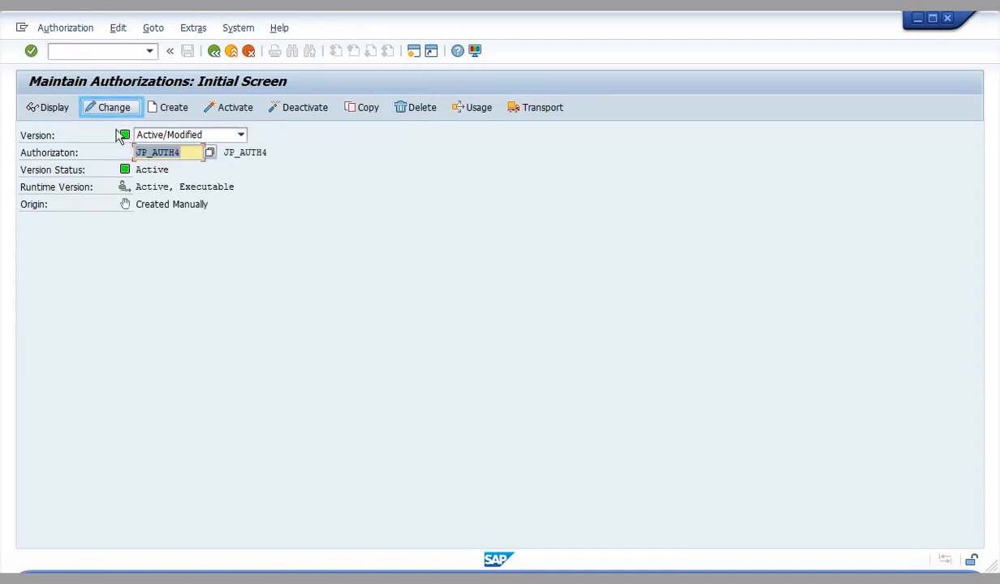
{"action": "left_click", "coordinate": [111, 108]}
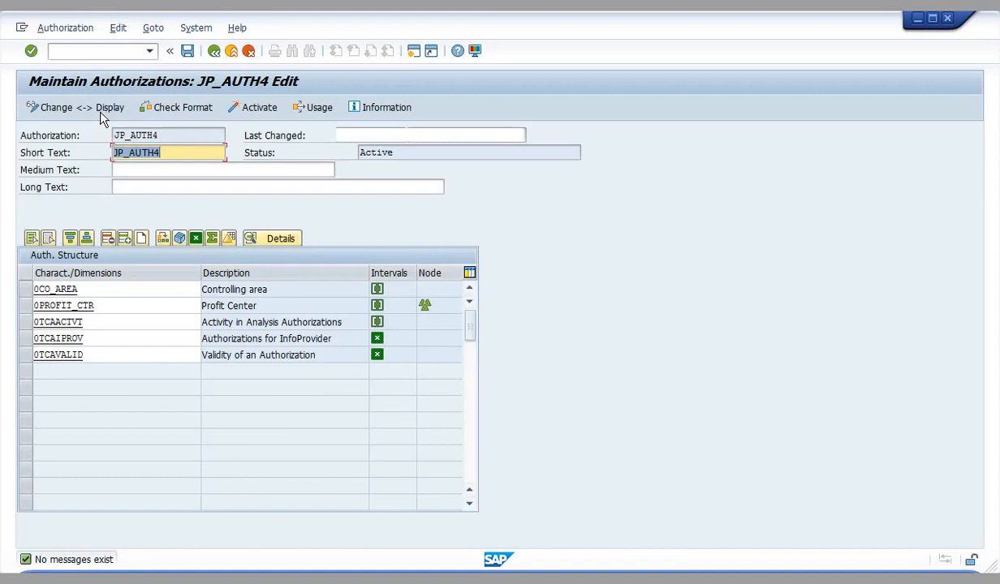
Step: Review 0PROFIT_CTR's value intervals and its hierarchy authorization on NODE1 of JP_HIERARCHY
{"action": "left_click", "coordinate": [63, 305]}
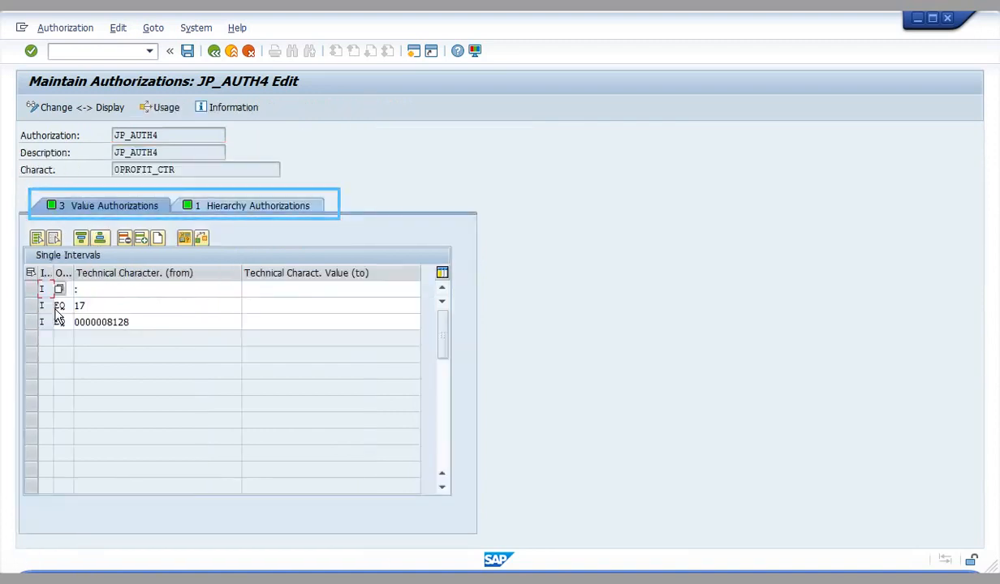
{"action": "left_click", "coordinate": [105, 204]}
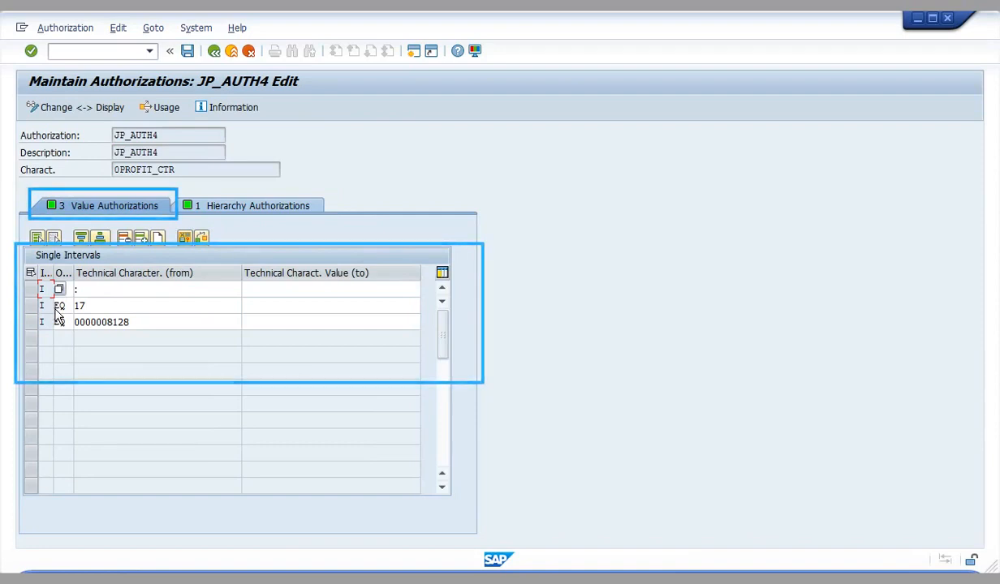
{"action": "left_click", "coordinate": [256, 205]}
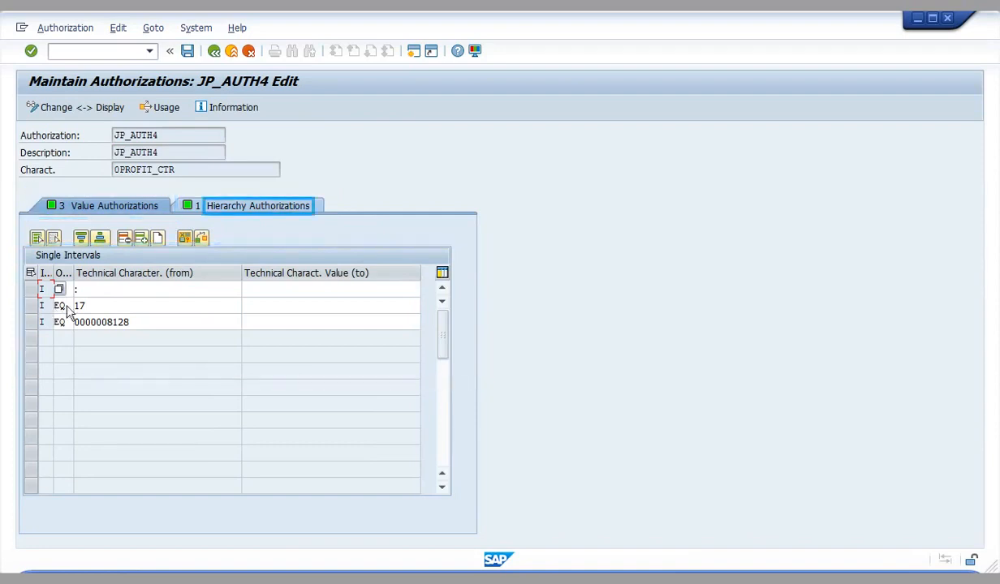
{"action": "left_click", "coordinate": [256, 204]}
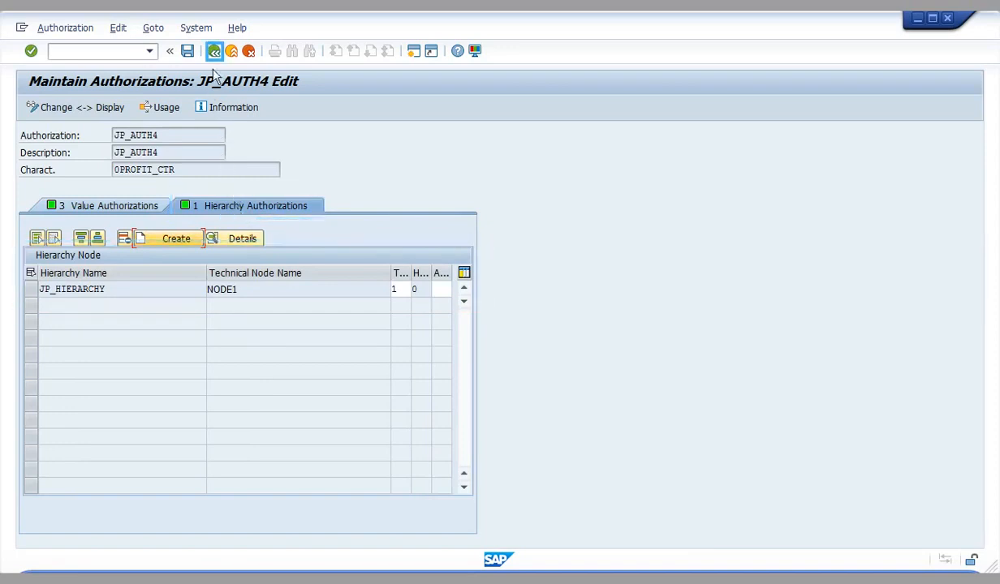
Step: Back out of JP_AUTH4 to the Management of Analysis Authorizations start screen
{"action": "left_click", "coordinate": [214, 50]}
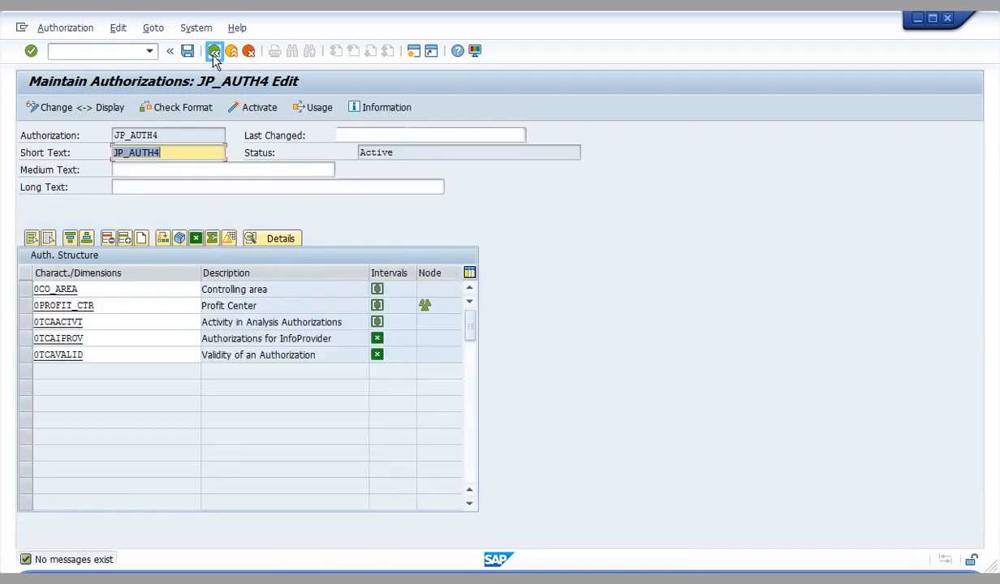
{"action": "left_click", "coordinate": [214, 50]}
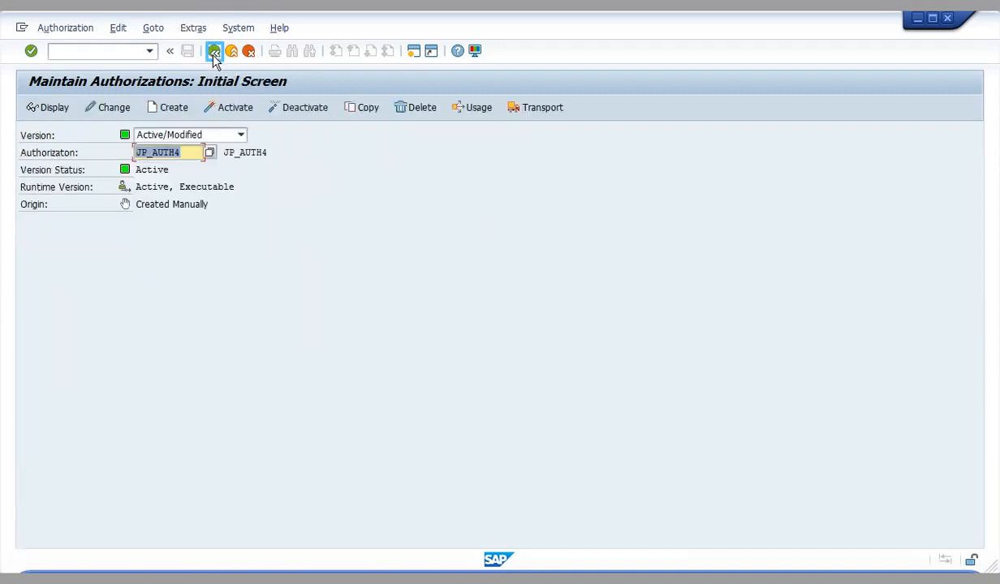
{"action": "left_click", "coordinate": [214, 50]}
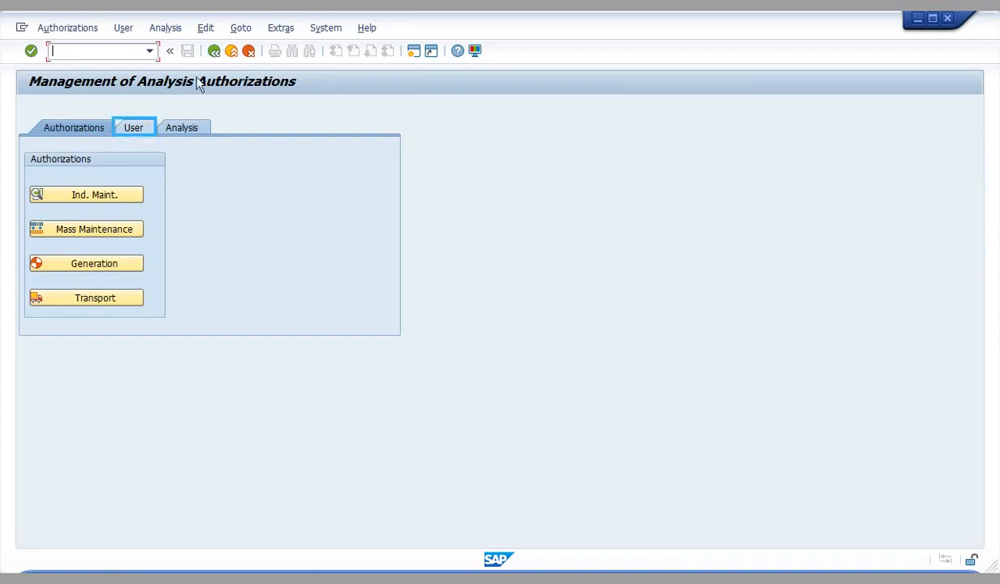
Step: Open user JP_TEST2's individual authorization assignment in change mode
{"action": "left_click", "coordinate": [130, 126]}
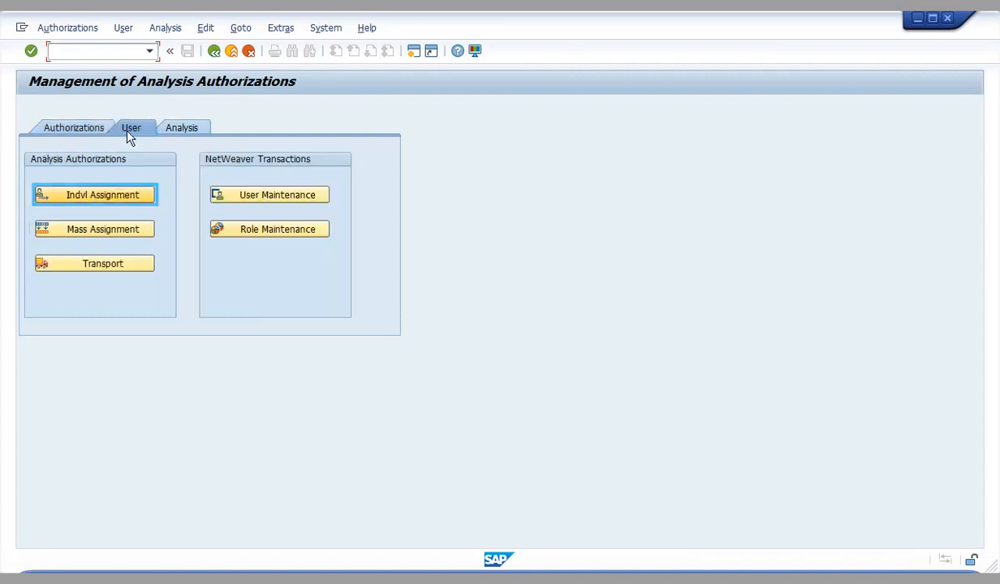
{"action": "mouse_move", "coordinate": [94, 195]}
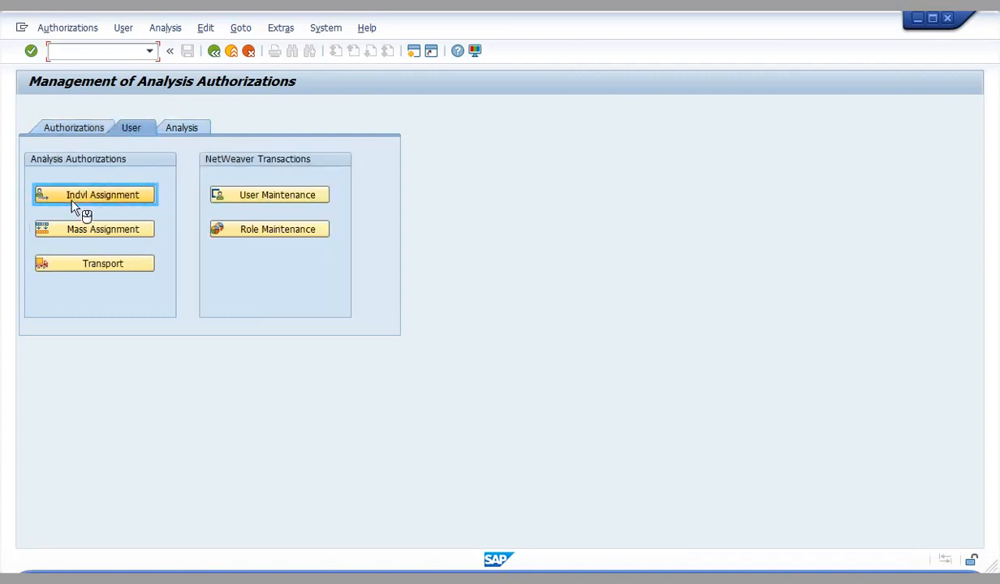
{"action": "left_click", "coordinate": [102, 195]}
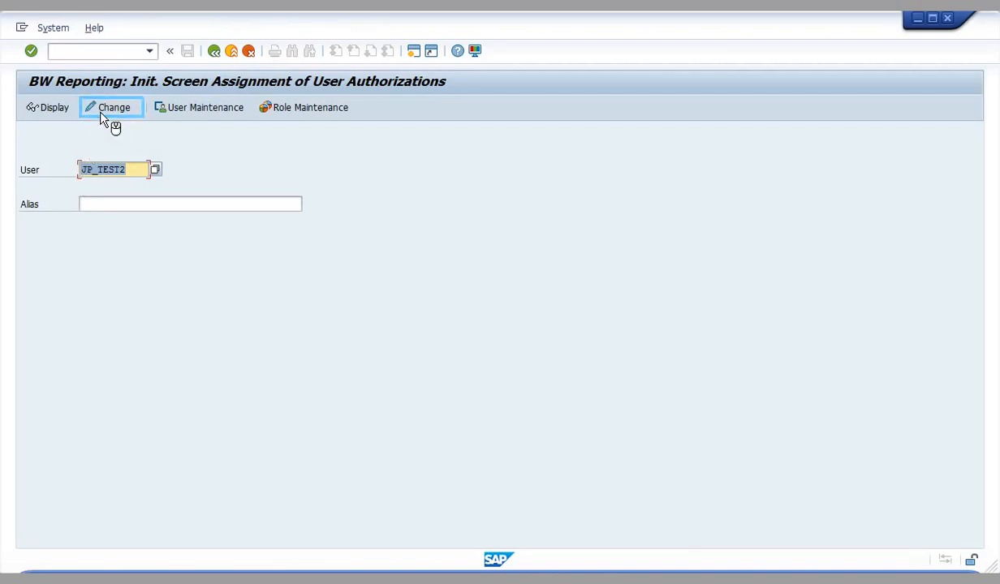
{"action": "left_click", "coordinate": [113, 107]}
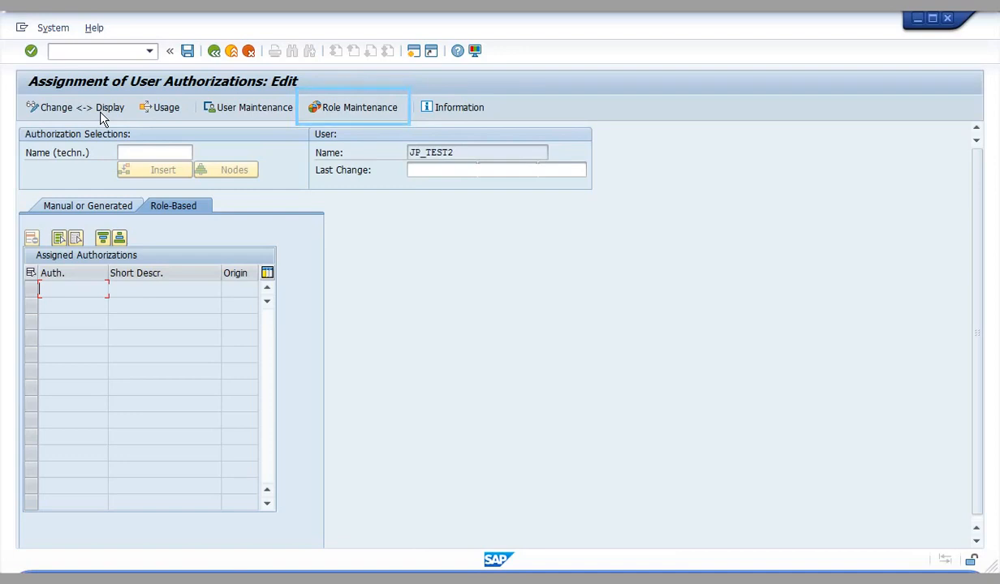
{"action": "mouse_move", "coordinate": [528, 266]}
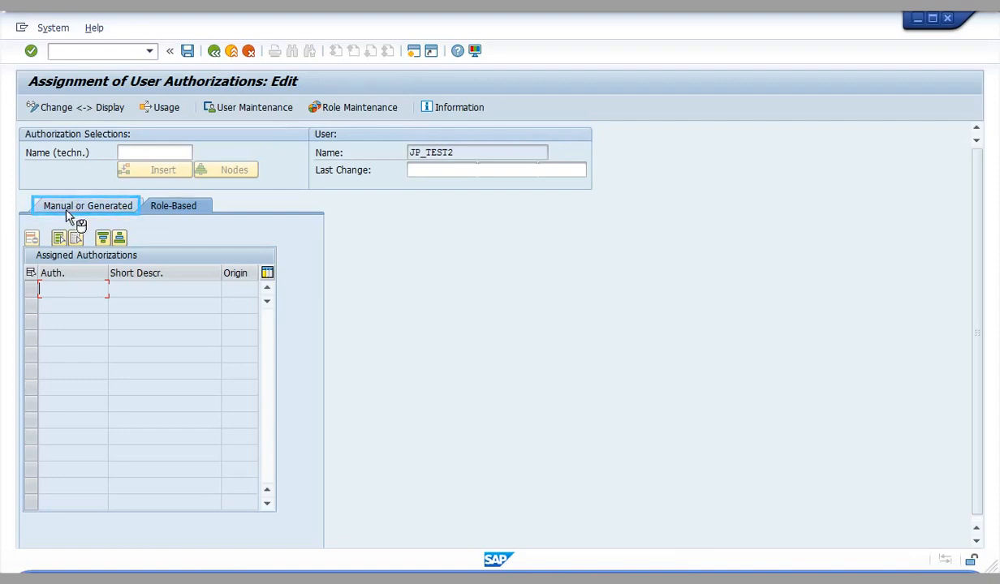
Step: Insert JP_AUTH4 into JP_TEST2's manually assigned authorizations
{"action": "left_click", "coordinate": [155, 153]}
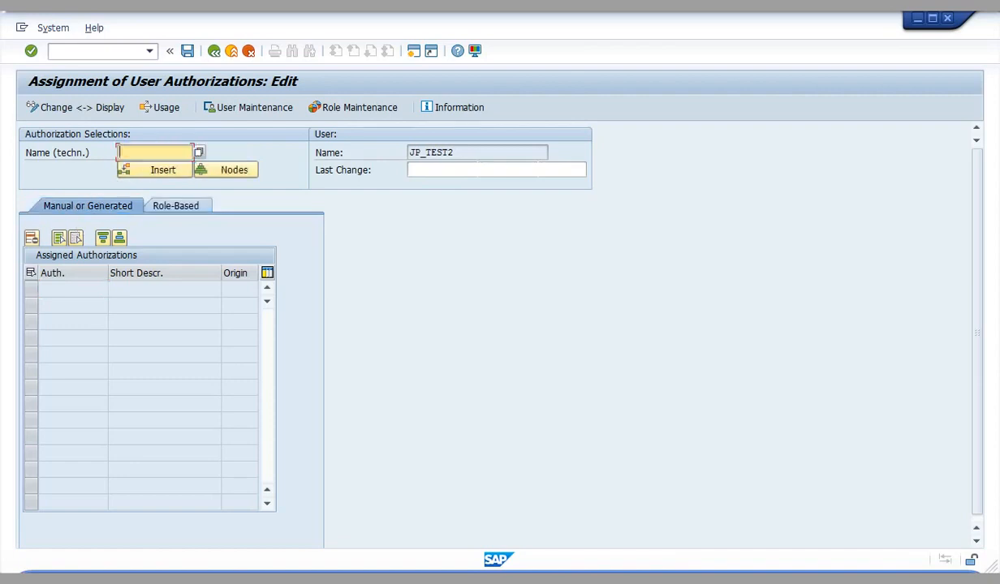
{"action": "type", "text": "JP_AUTH4"}
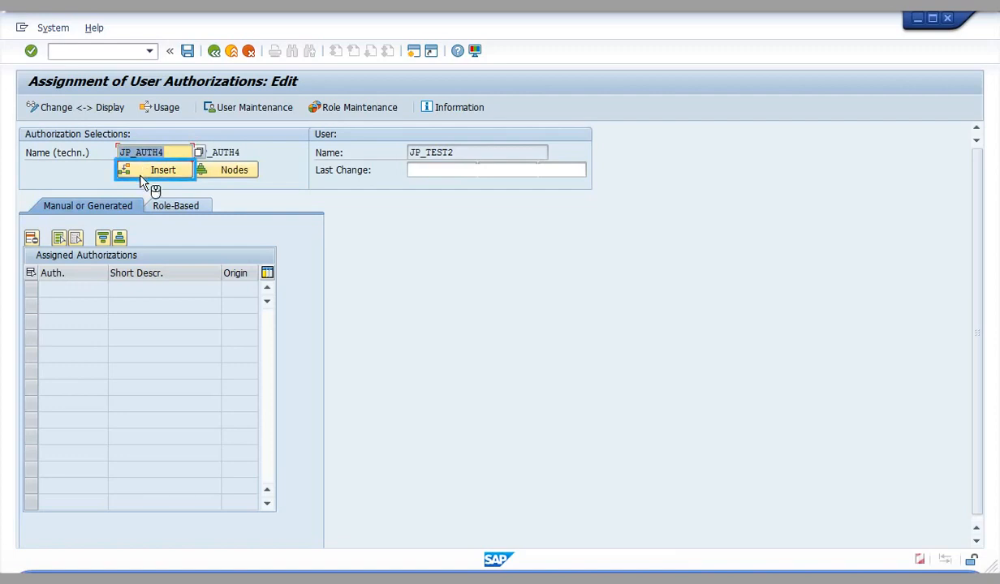
{"action": "left_click", "coordinate": [162, 171]}
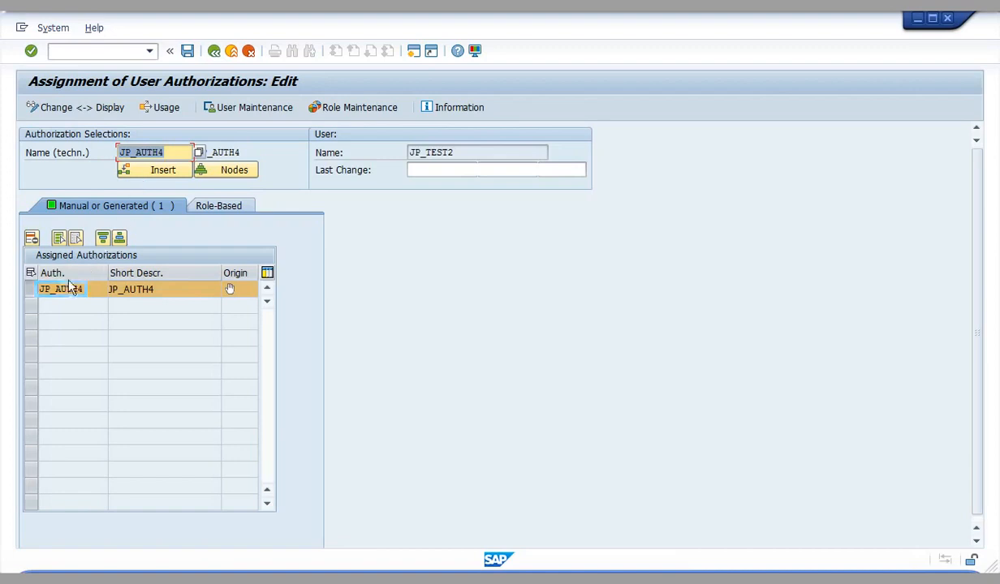
{"action": "double_click", "coordinate": [55, 289]}
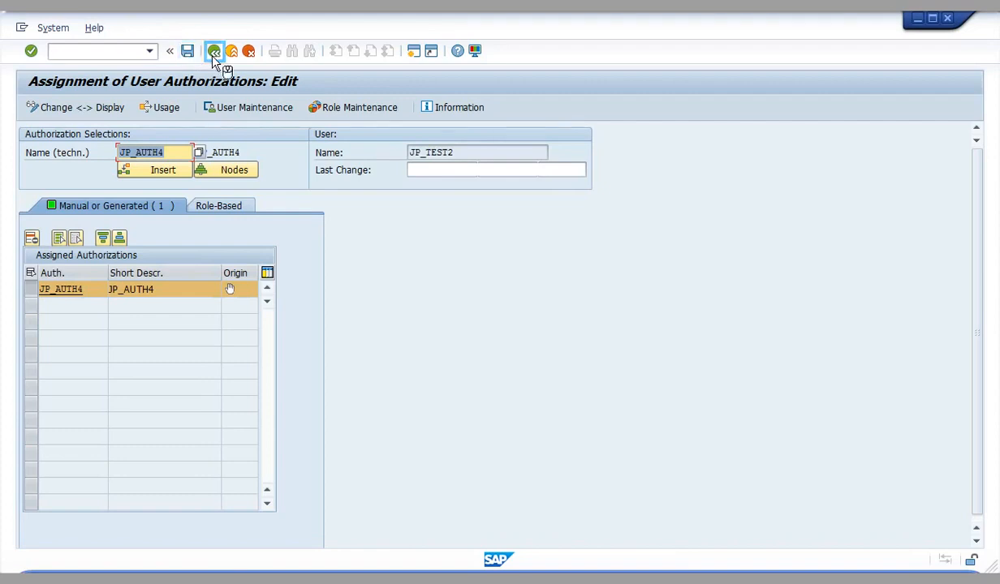
Step: Leave the user assignment and show the Analysis tools on the RSECADMIN start screen
{"action": "left_click", "coordinate": [214, 50]}
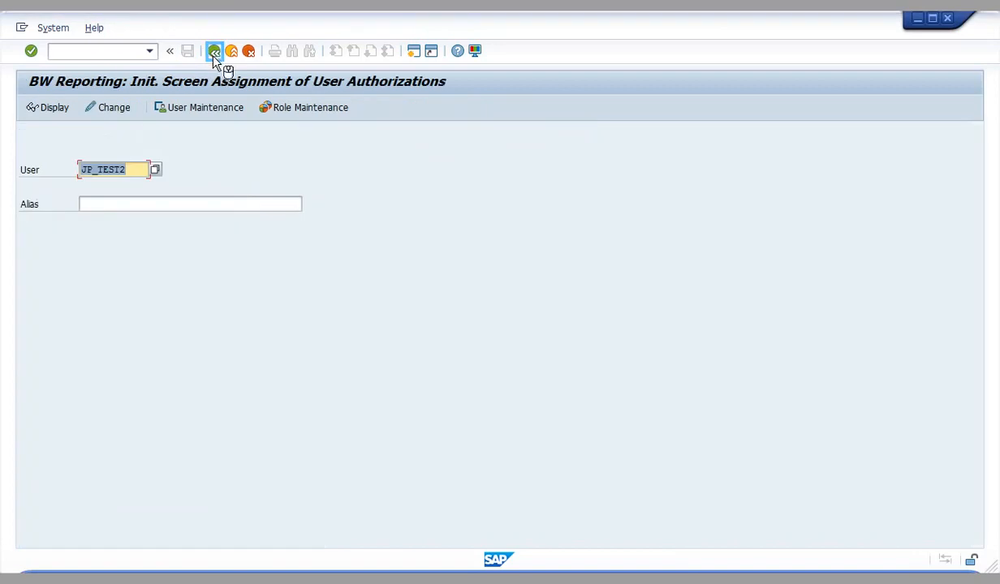
{"action": "left_click", "coordinate": [215, 50]}
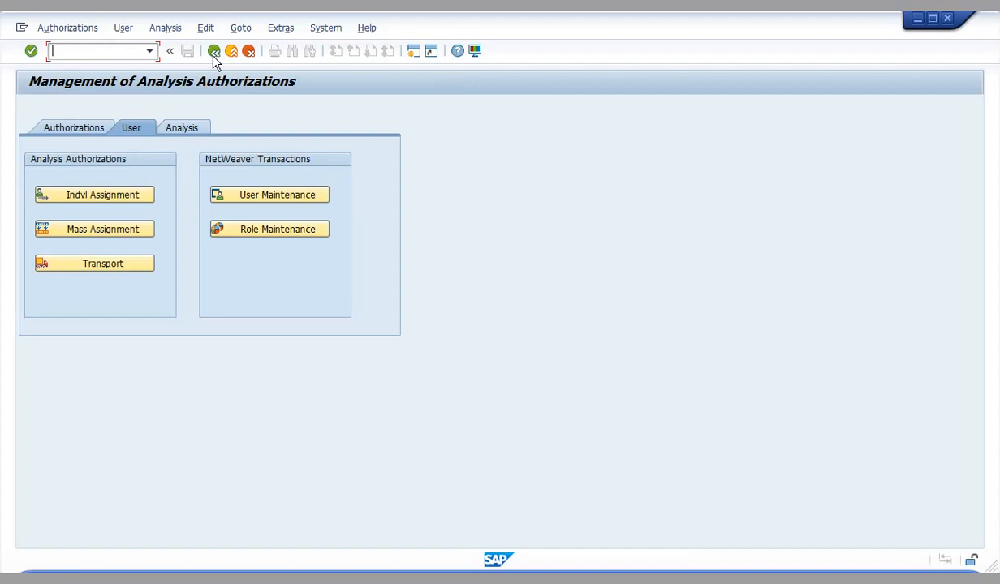
{"action": "left_click", "coordinate": [182, 126]}
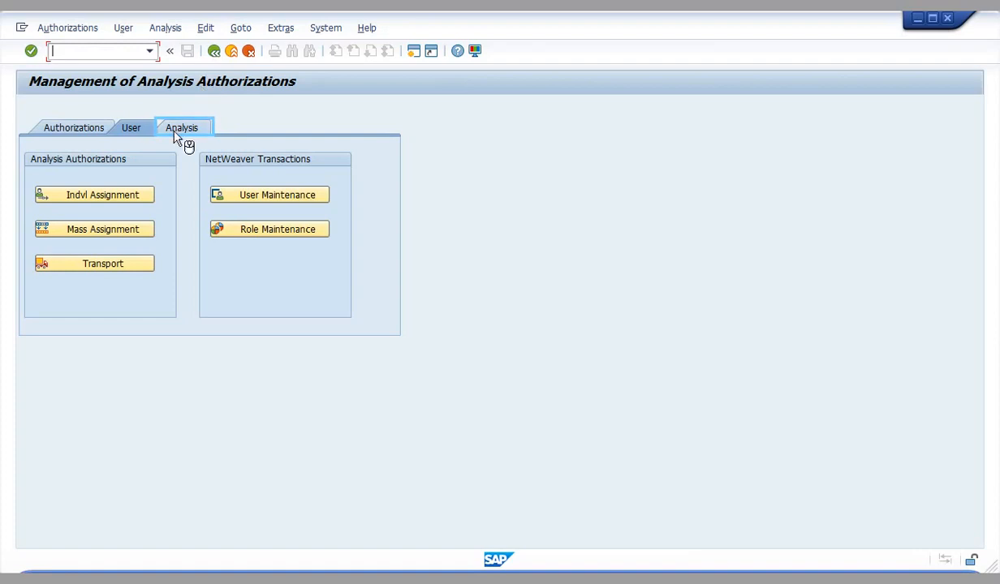
{"action": "left_click", "coordinate": [181, 127]}
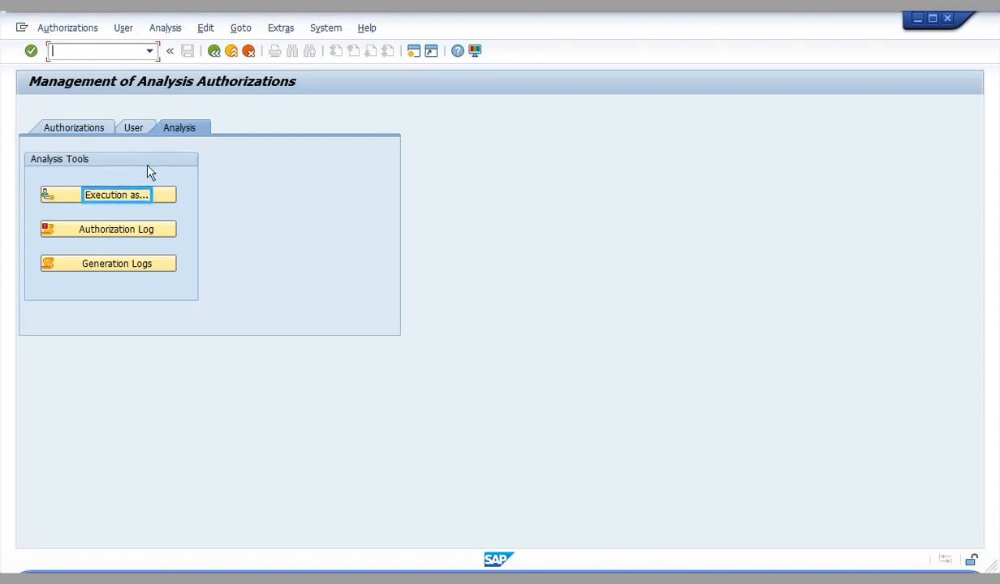
Step: Execute JP_CUBE/JP_QUERY2 as restricted user JP_TEST2 with logging, getting No Authorization
{"action": "left_click", "coordinate": [117, 195]}
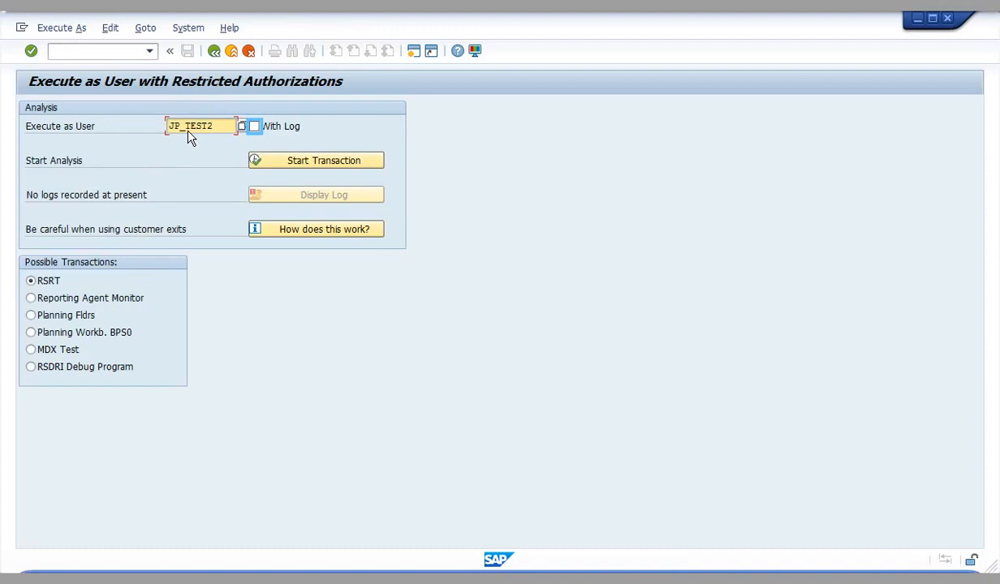
{"action": "left_click", "coordinate": [253, 127]}
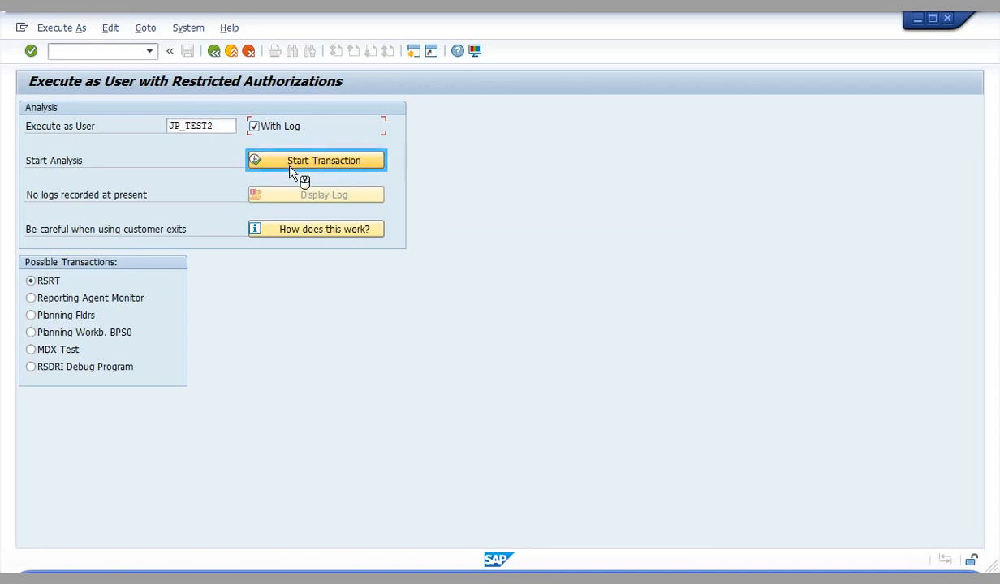
{"action": "left_click", "coordinate": [323, 161]}
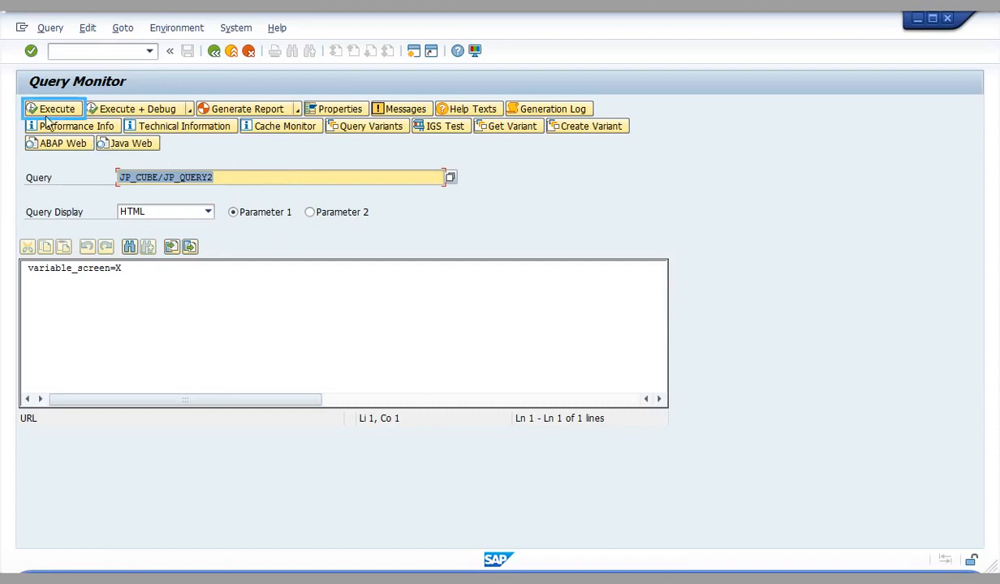
{"action": "left_click", "coordinate": [52, 107]}
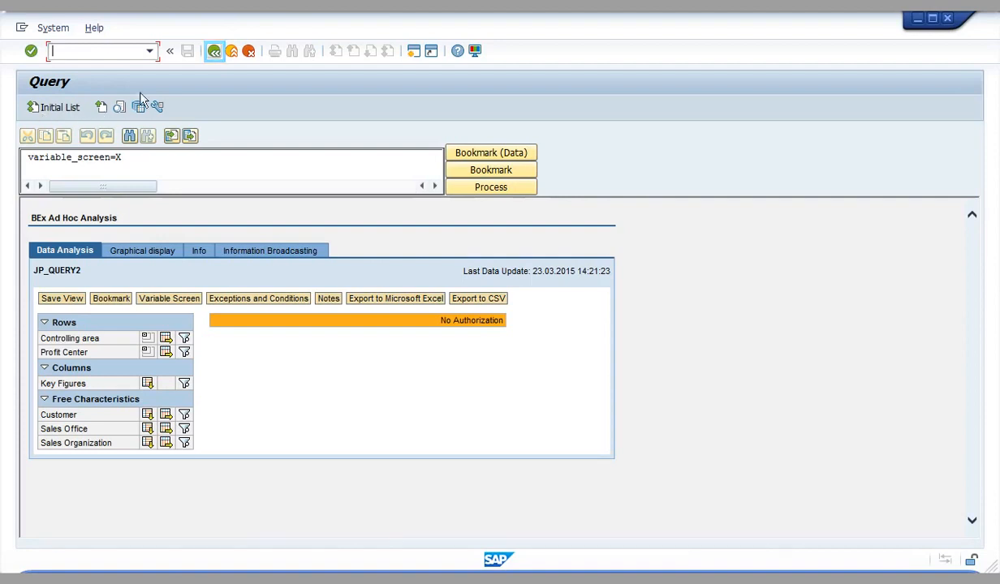
{"action": "left_click", "coordinate": [214, 50]}
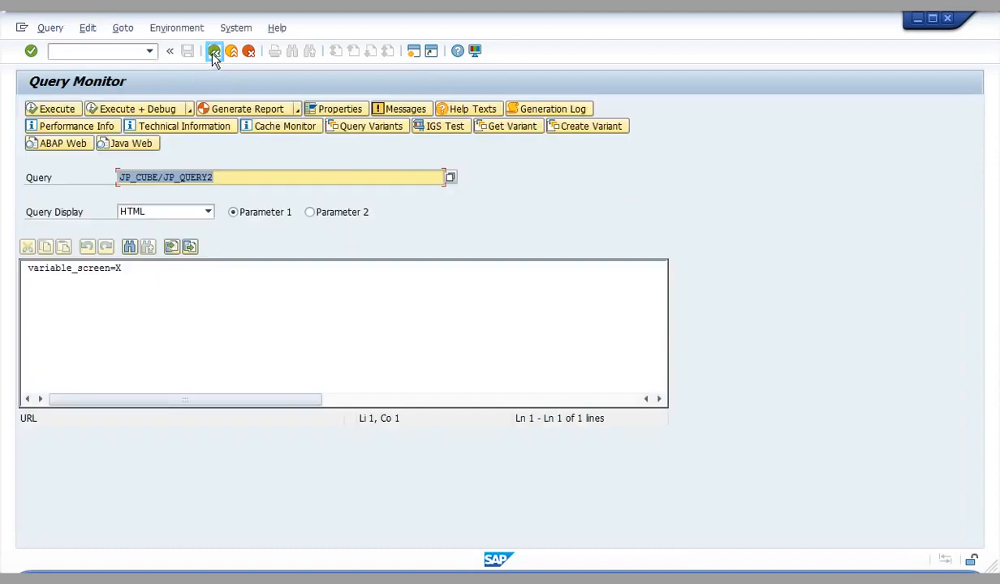
Step: Display the execution's authorization log showing the missing ':' value for 0BILLTOPRTY
{"action": "left_click", "coordinate": [214, 50]}
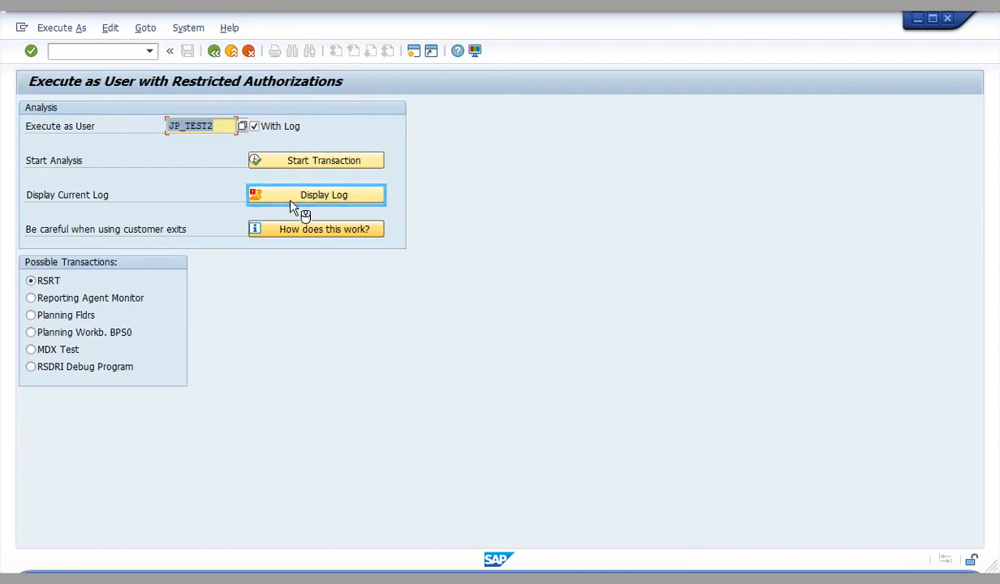
{"action": "left_click", "coordinate": [315, 195]}
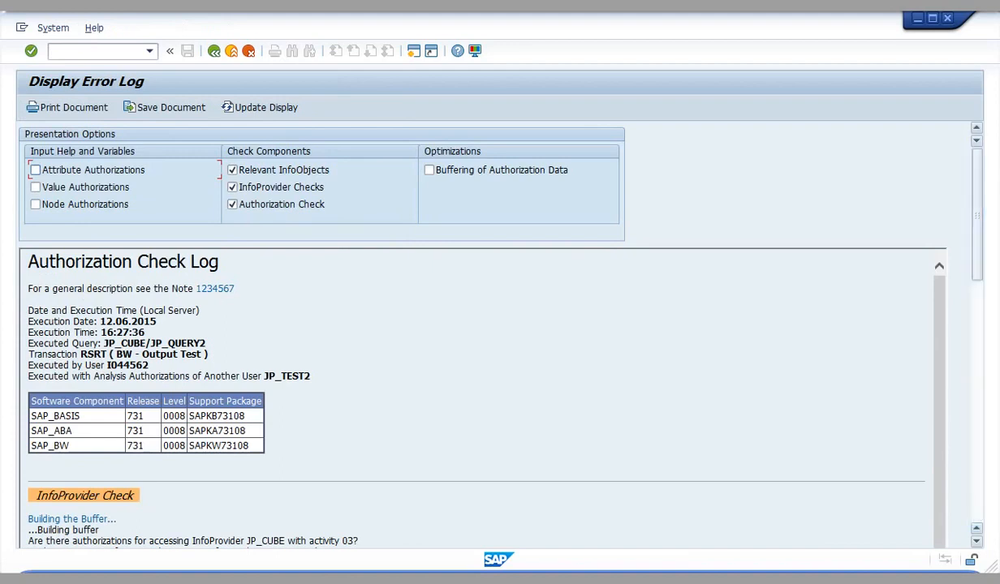
{"action": "scroll", "scroll_direction": "down", "scroll_amount": 3}
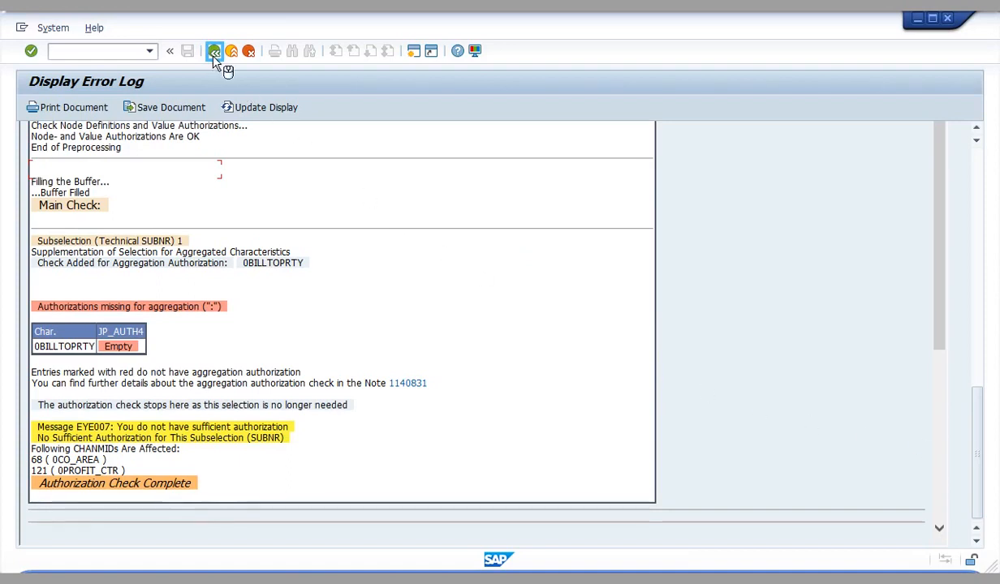
{"action": "left_click", "coordinate": [214, 50]}
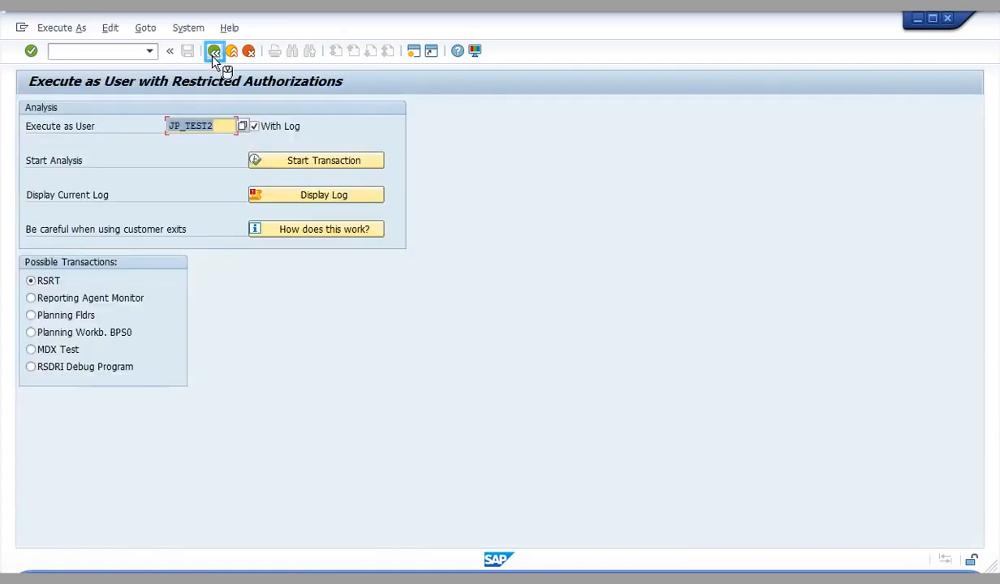
Step: Display the stored authorization log for JP_TEST2, then return to the start screen
{"action": "left_click", "coordinate": [215, 50]}
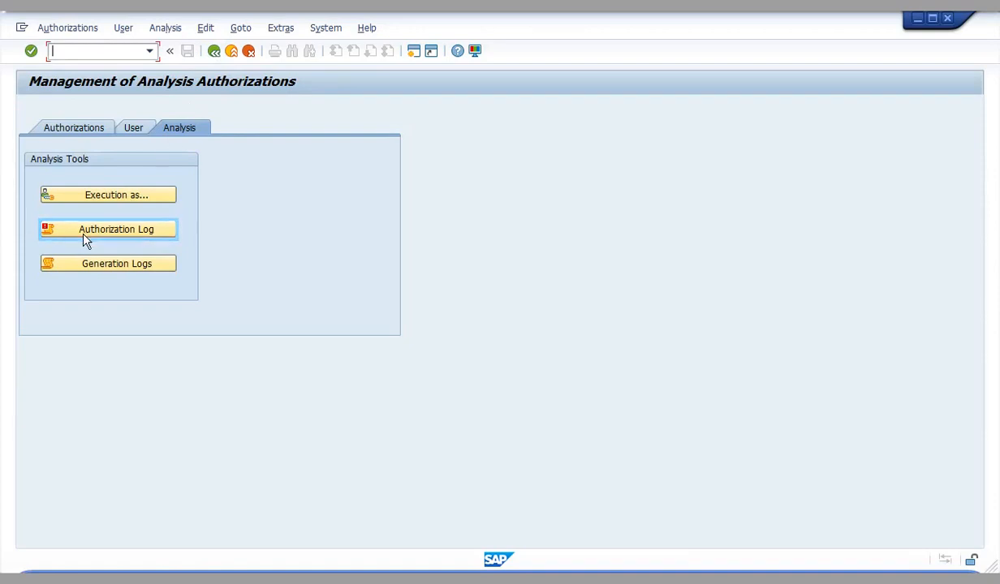
{"action": "left_click", "coordinate": [117, 229]}
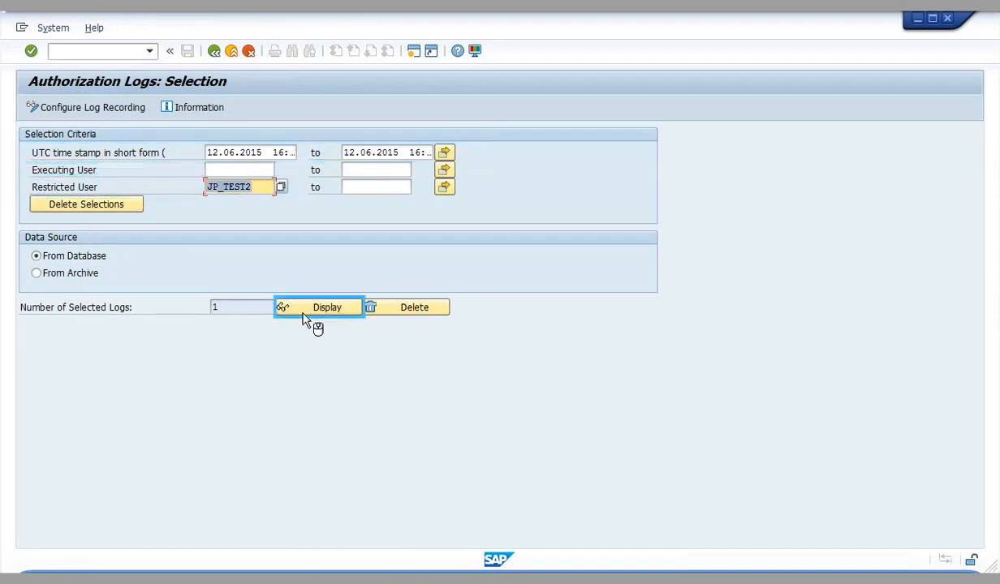
{"action": "left_click", "coordinate": [327, 307]}
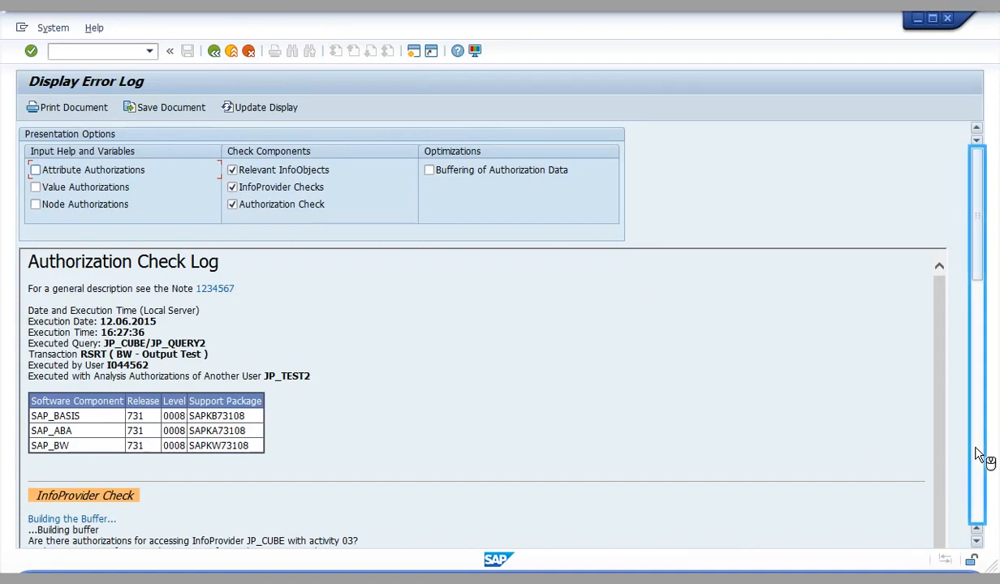
{"action": "scroll", "scroll_direction": "down", "scroll_amount": 3}
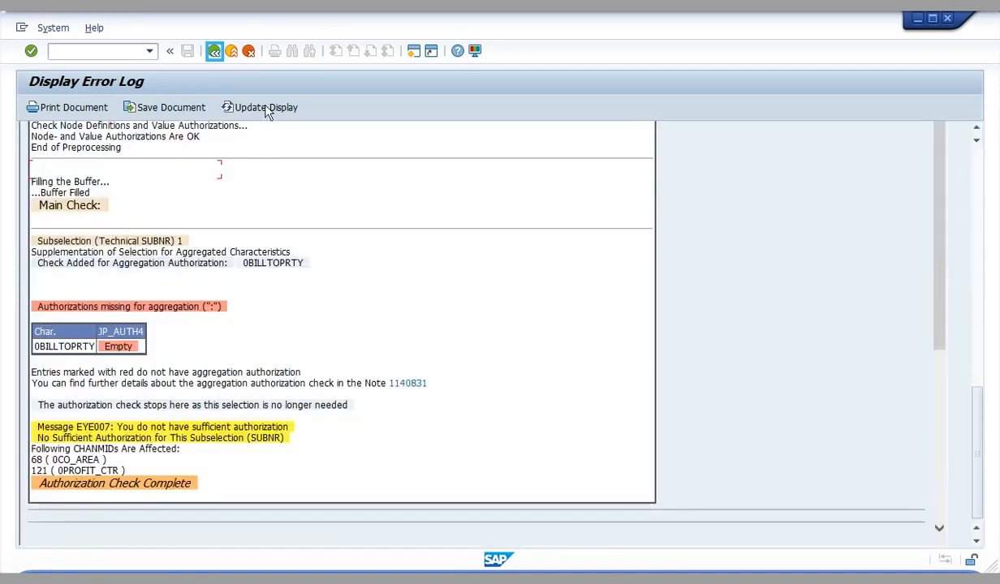
{"action": "left_click", "coordinate": [214, 50]}
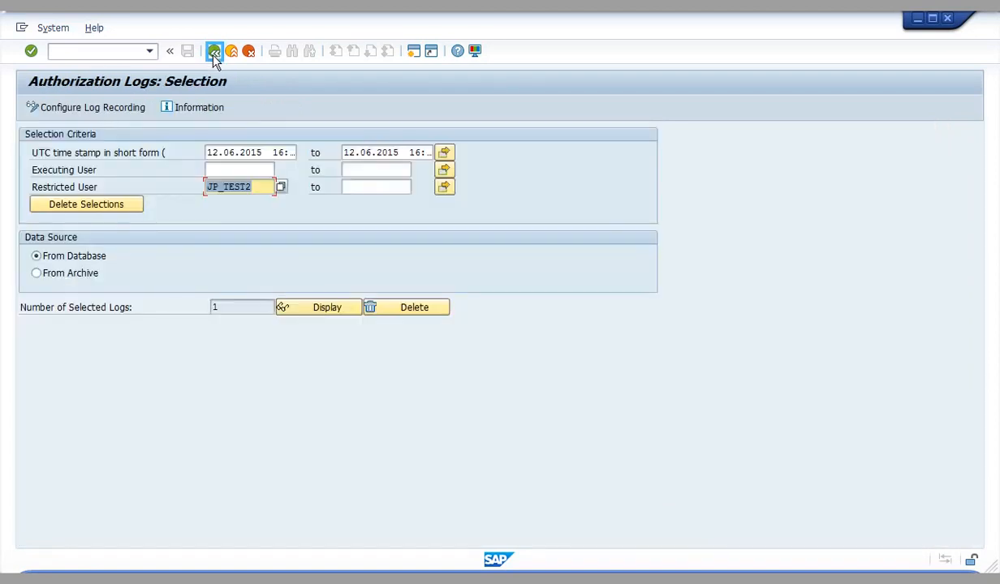
{"action": "left_click", "coordinate": [214, 51]}
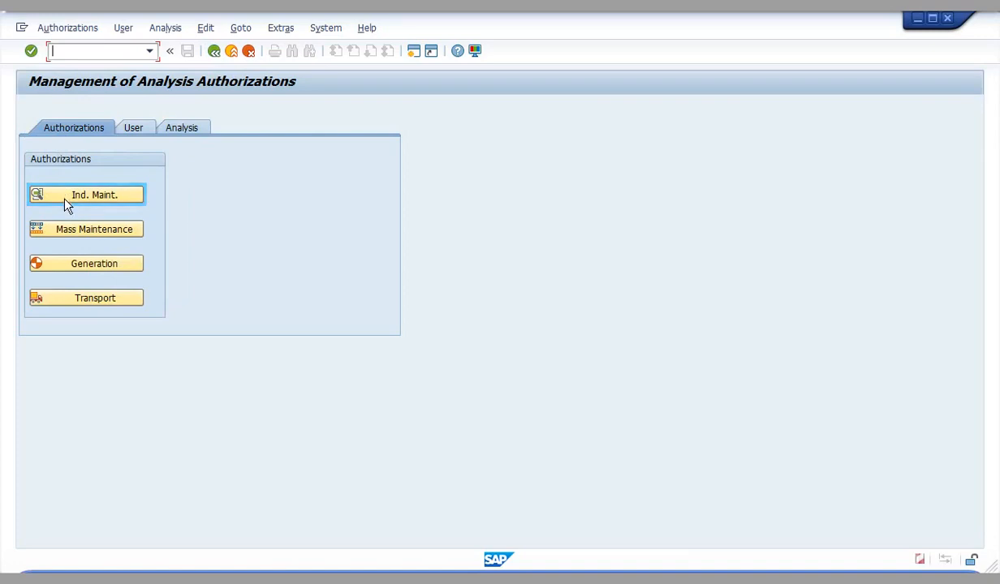
Step: Reopen JP_AUTH4 for editing and add characteristic 0BILLTOPRTY as a new row
{"action": "left_click", "coordinate": [94, 195]}
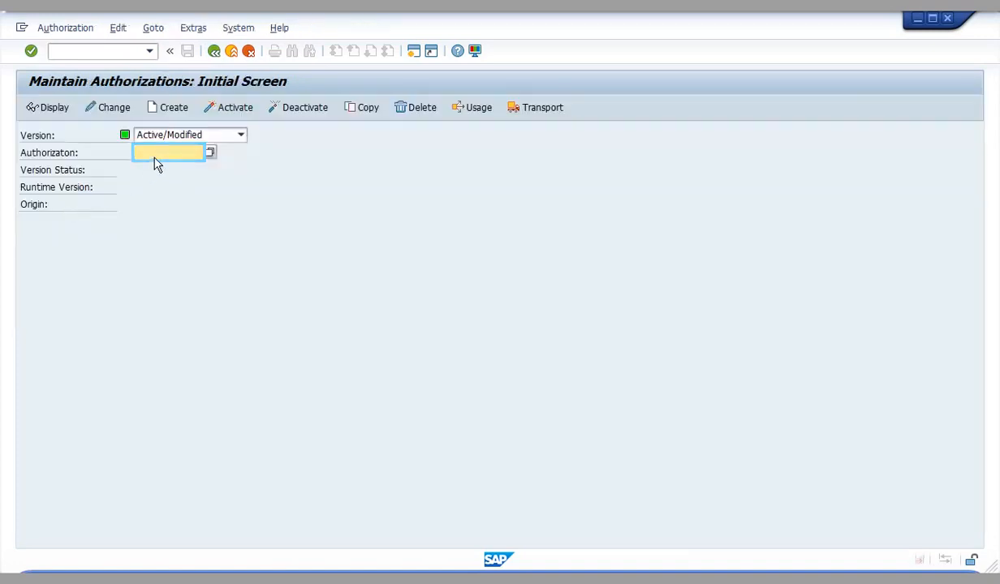
{"action": "type", "text": "JP_AUTH4"}
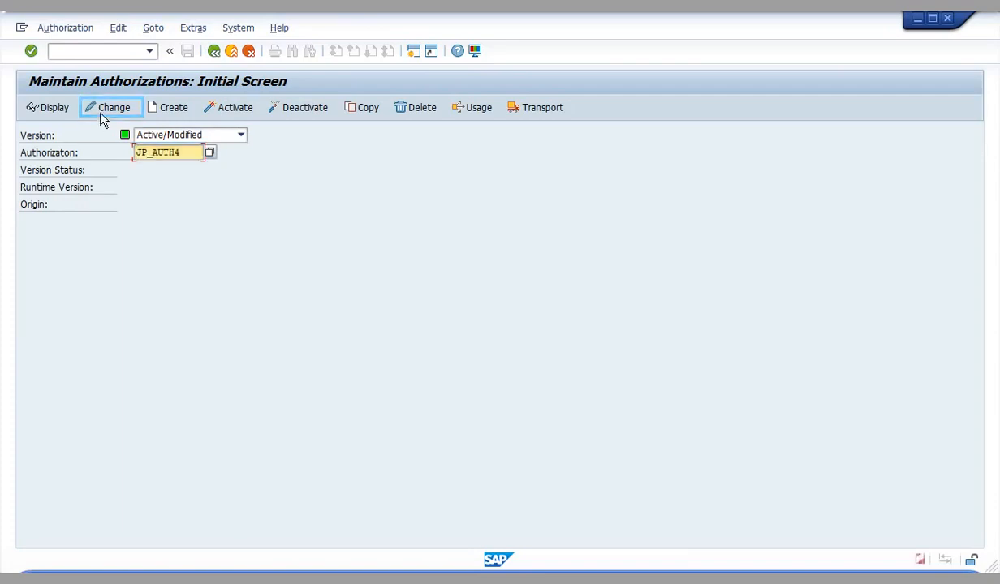
{"action": "left_click", "coordinate": [110, 108]}
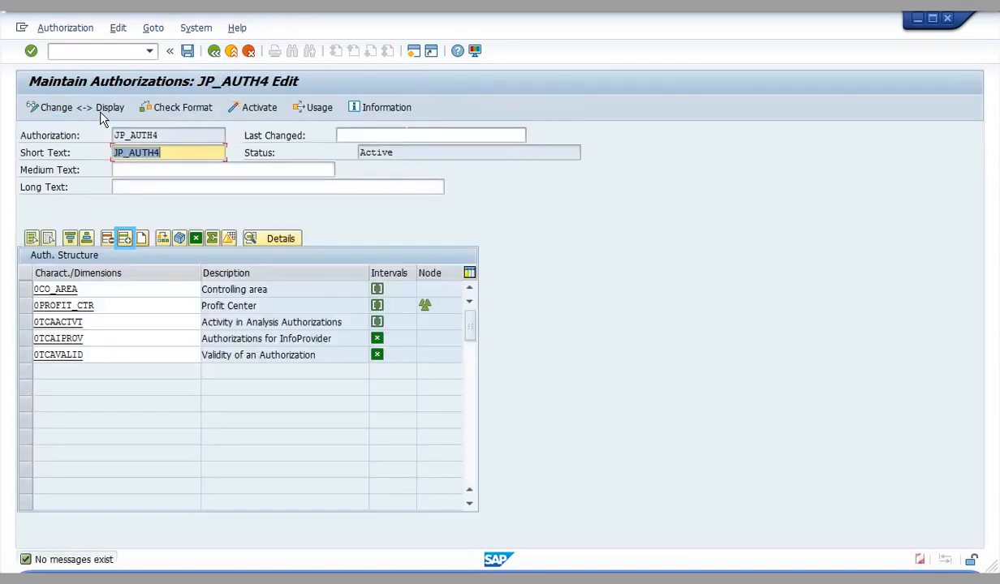
{"action": "mouse_move", "coordinate": [120, 211]}
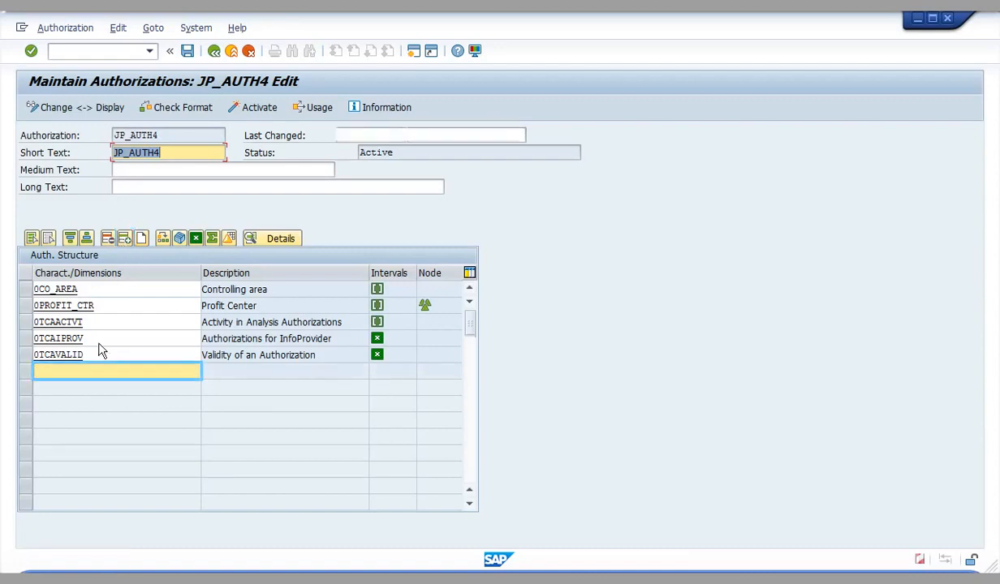
{"action": "type", "text": "0BILLTOPRTY"}
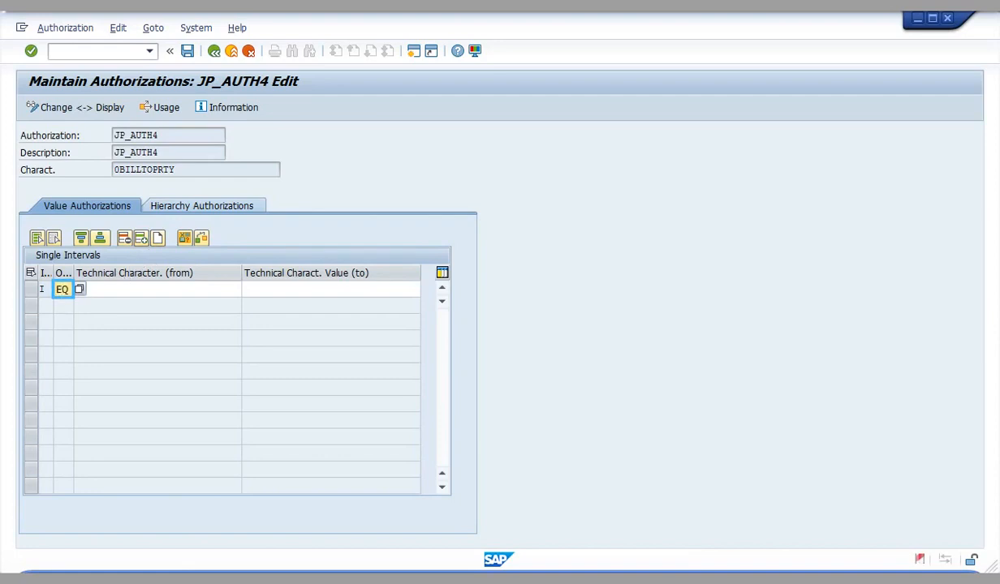
Step: Store ':' as the 0BILLTOPRTY value, then activate JP_AUTH4 and leave the editor
{"action": "left_click", "coordinate": [154, 289]}
{"action": "type", "text": ":"}
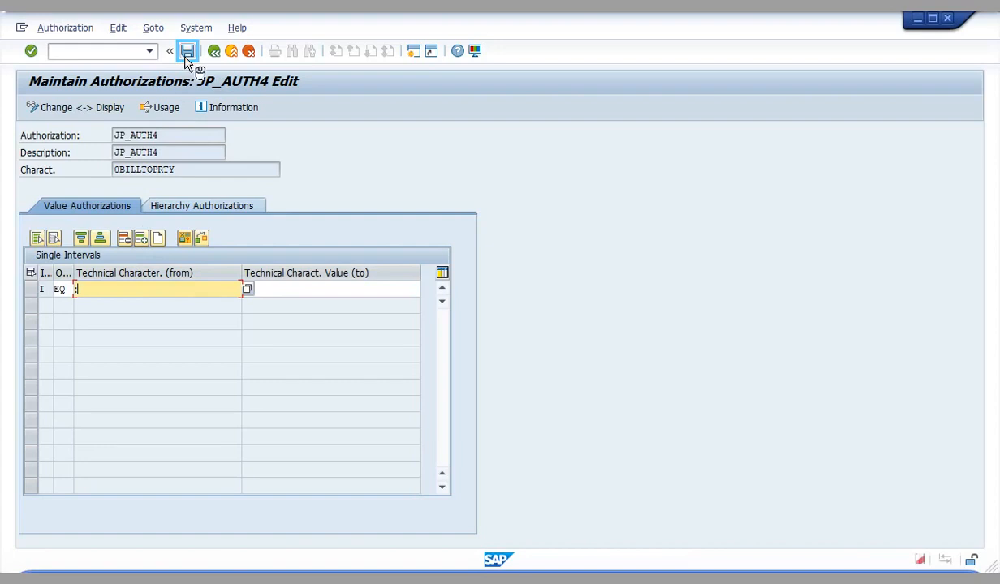
{"action": "left_click", "coordinate": [188, 50]}
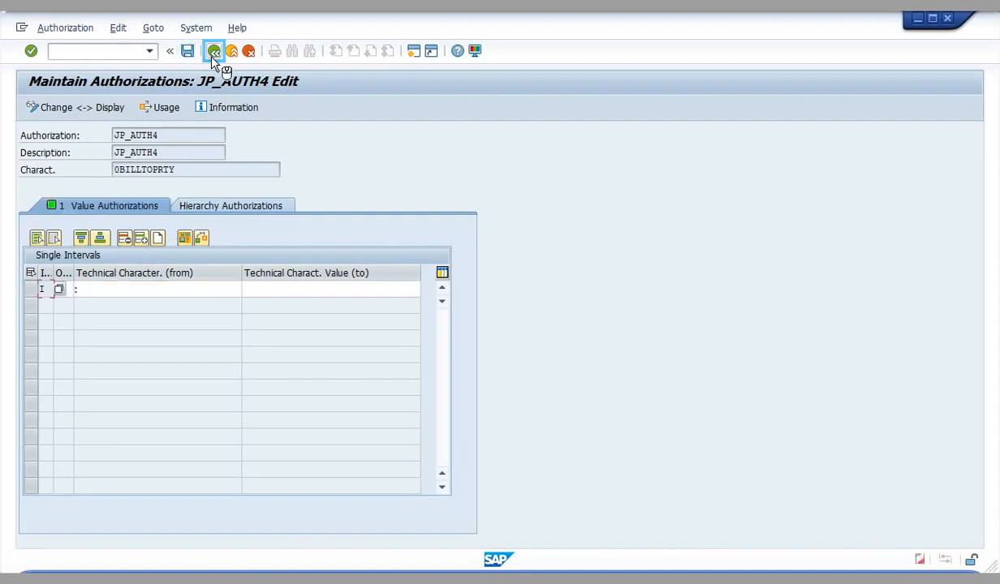
{"action": "left_click", "coordinate": [214, 51]}
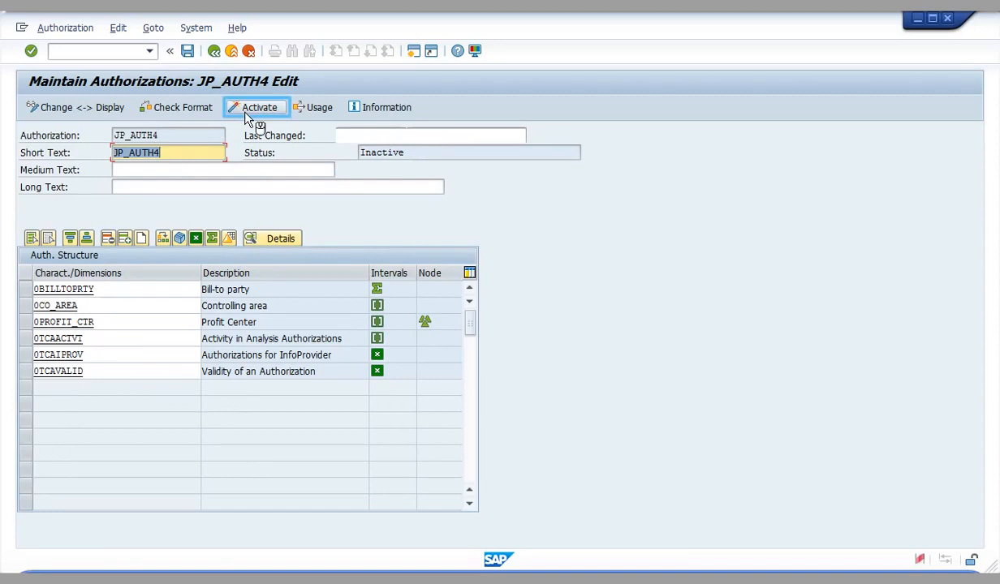
{"action": "left_click", "coordinate": [260, 107]}
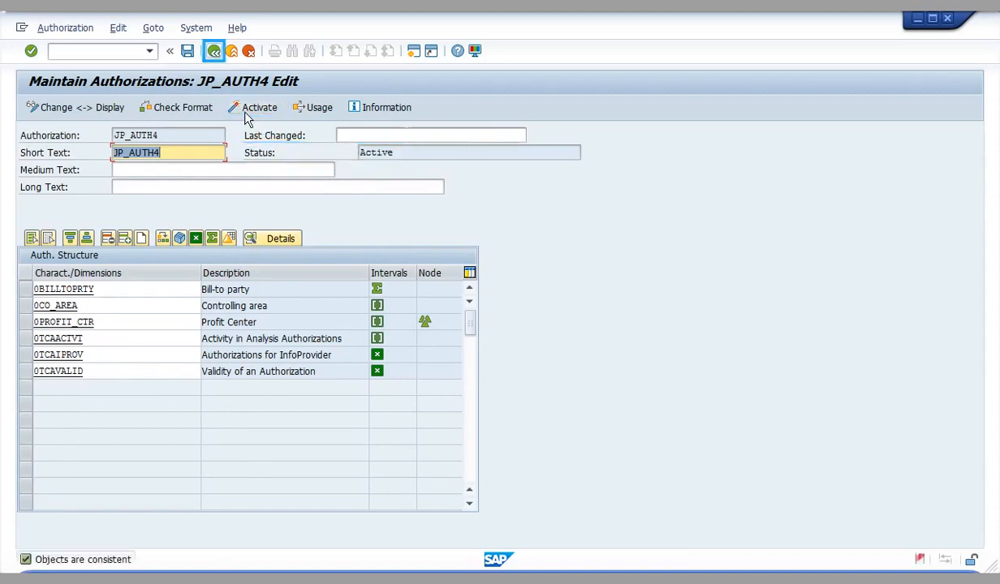
{"action": "left_click", "coordinate": [214, 50]}
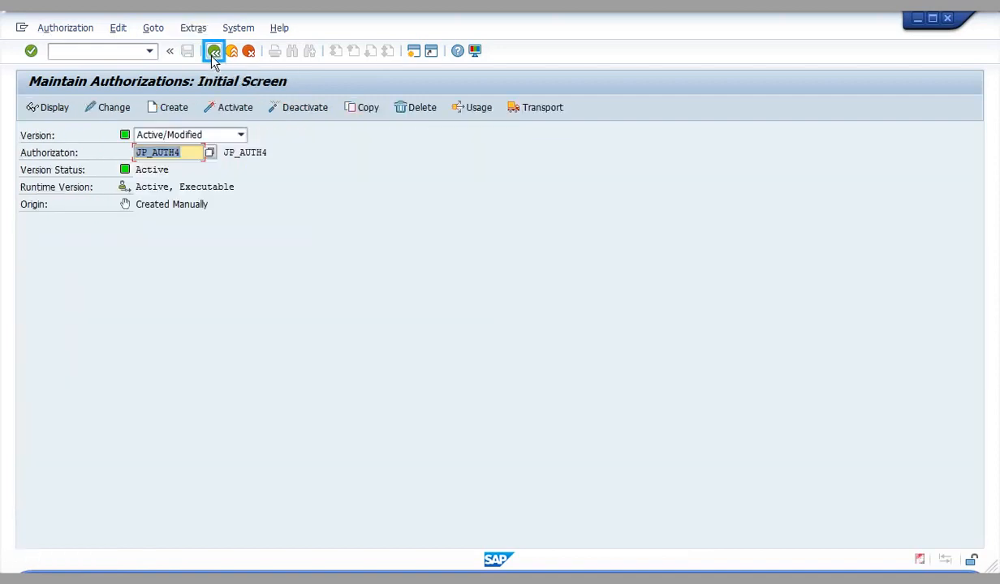
Step: Return to the RSECADMIN overview showing Execution as, Authorization Log and Generation Logs
{"action": "left_click", "coordinate": [214, 50]}
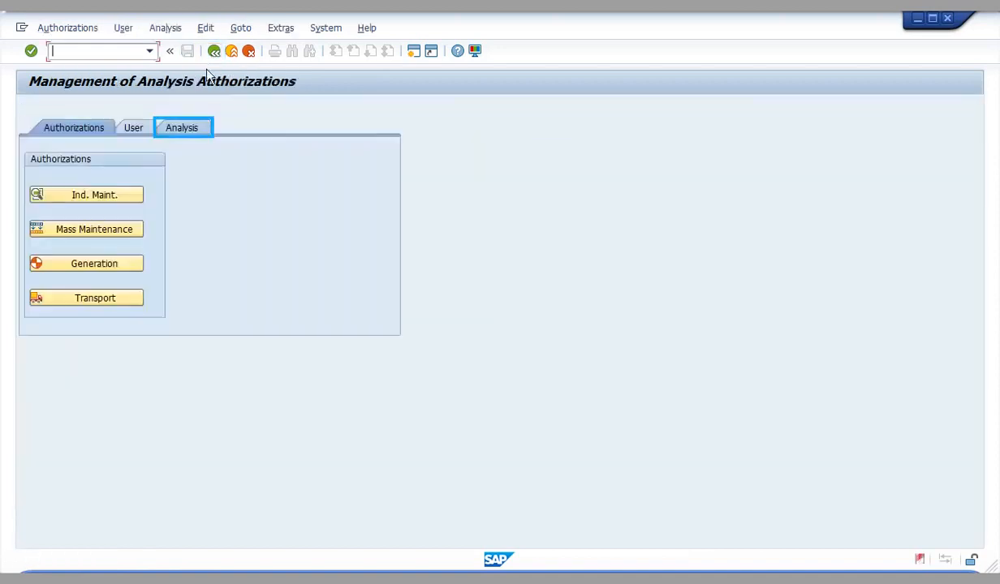
{"action": "left_click", "coordinate": [178, 126]}
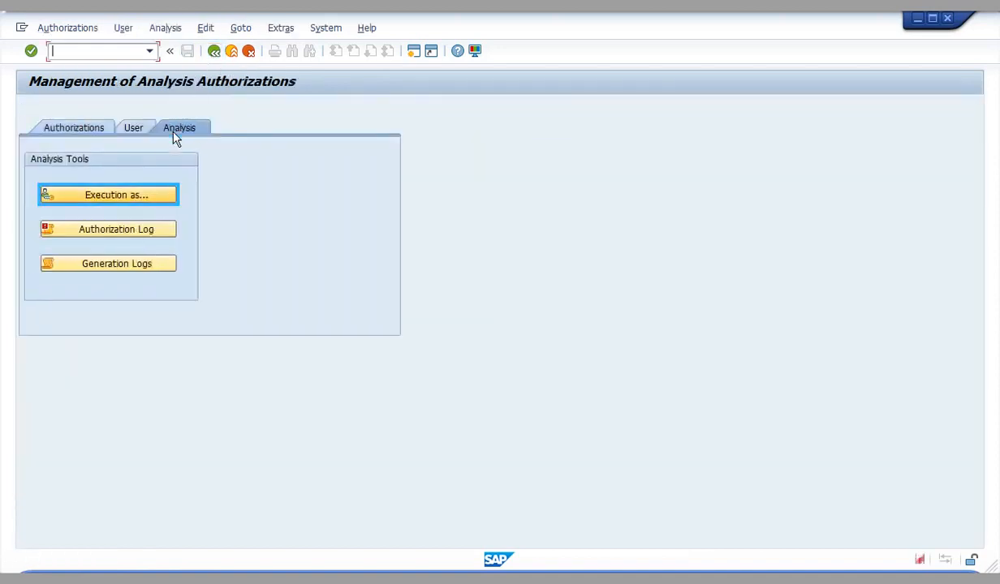
{"action": "mouse_move", "coordinate": [89, 203]}
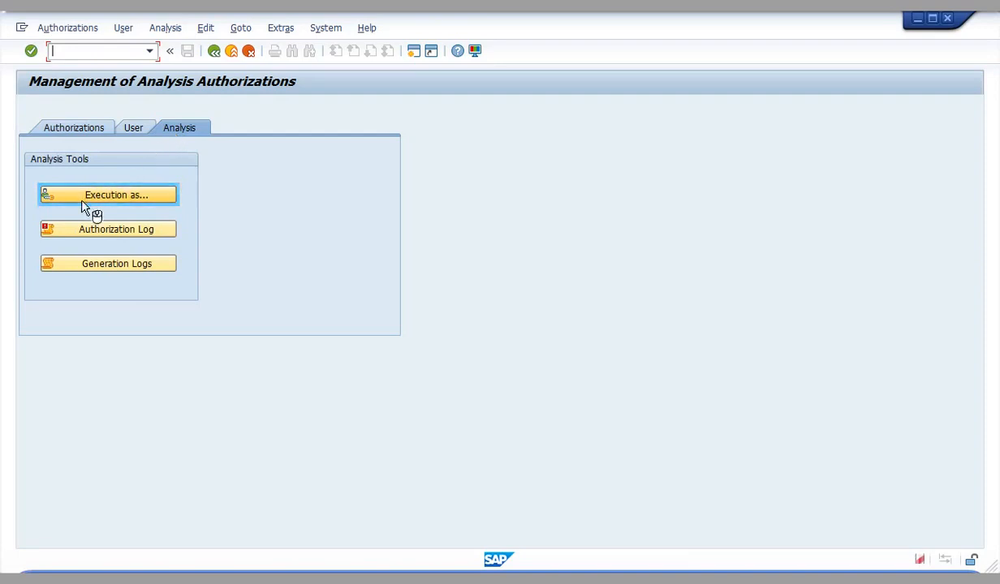